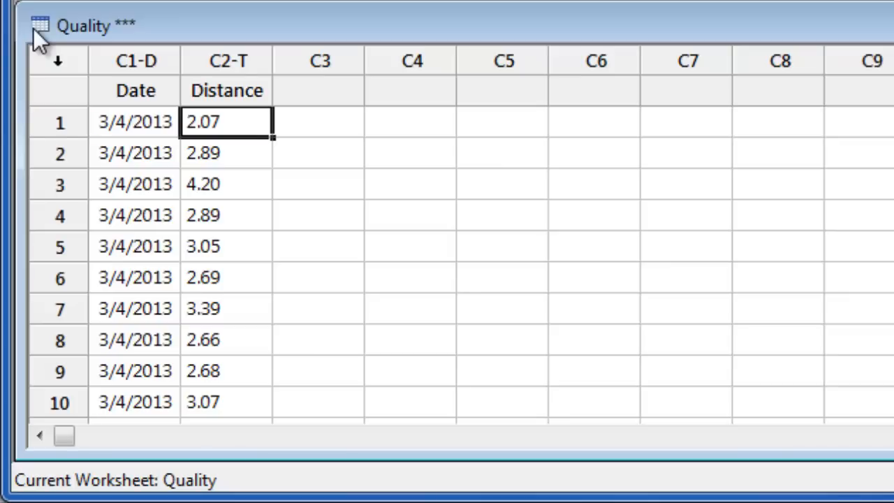
Restore the maximized Quality worksheet so the Session window shows above it.
left_click(226, 61)
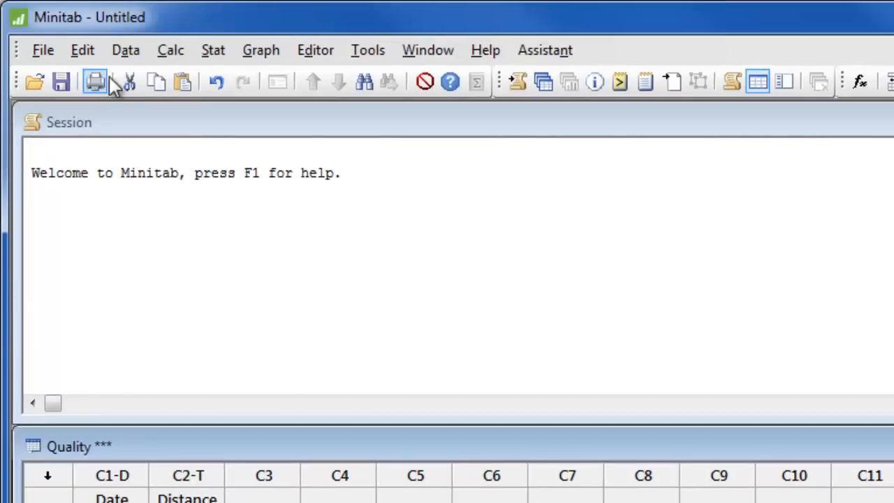
Convert text column C3 Distance to numeric, storing the result back in Distance.
left_click(126, 50)
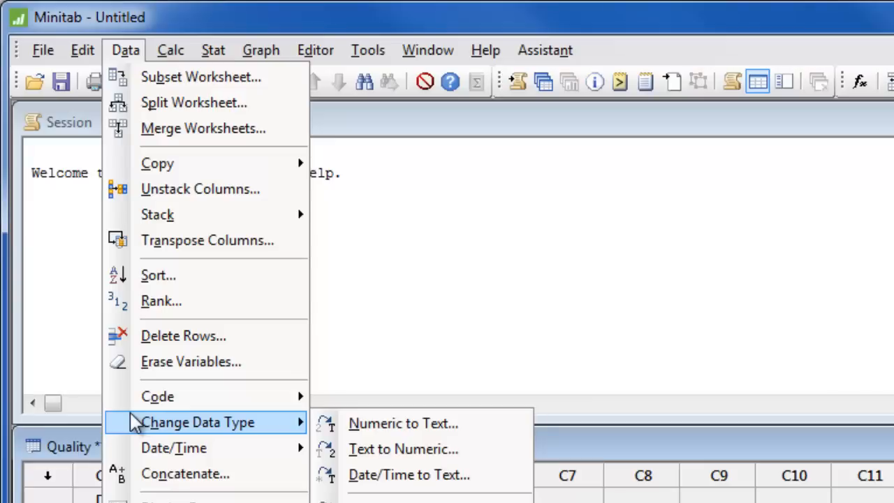
mouse_move(310, 436)
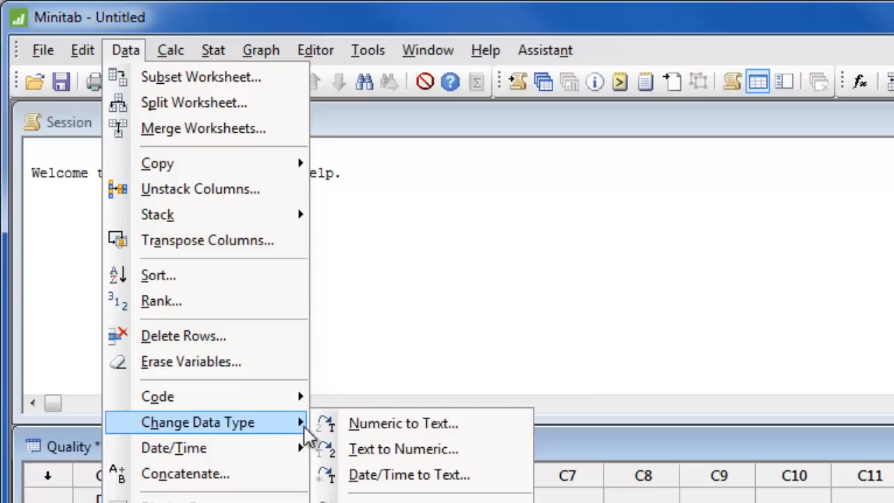
left_click(402, 449)
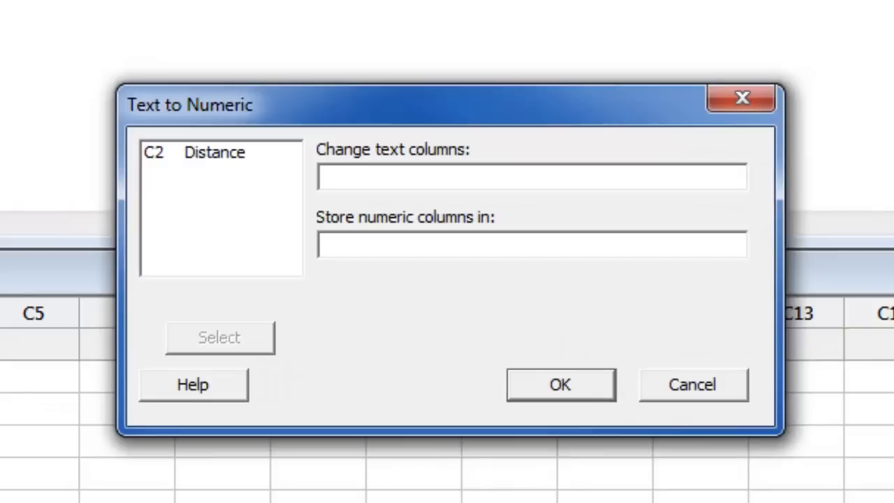
mouse_move(207, 167)
type("Distance")
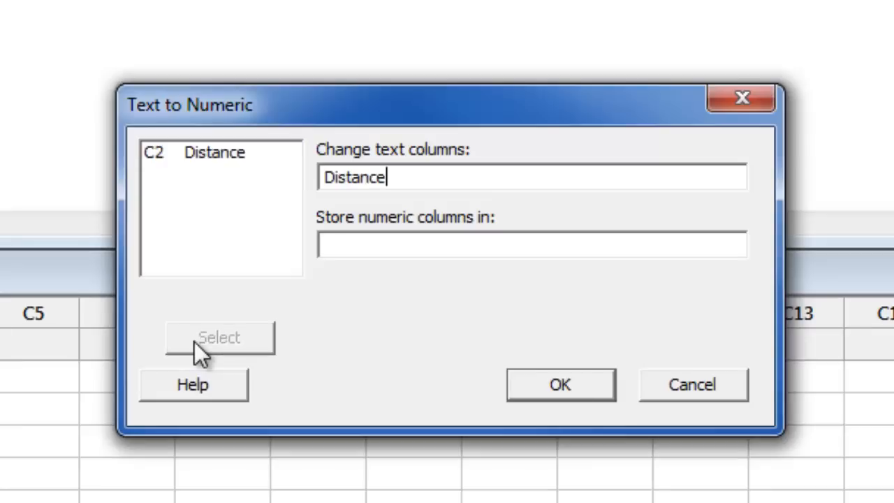
type("c")
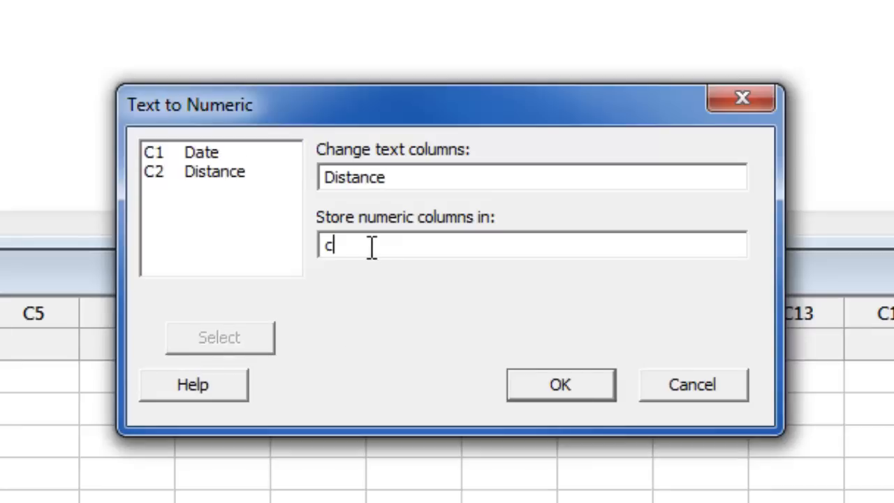
type("3")
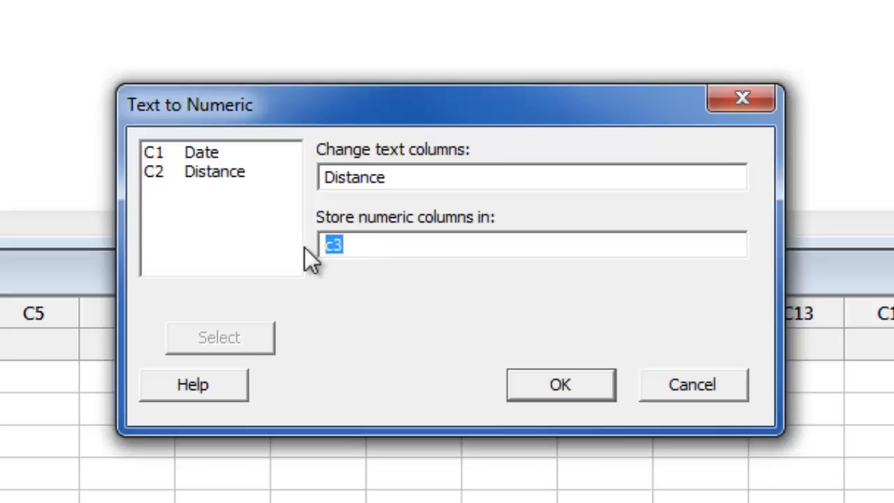
left_click(212, 171)
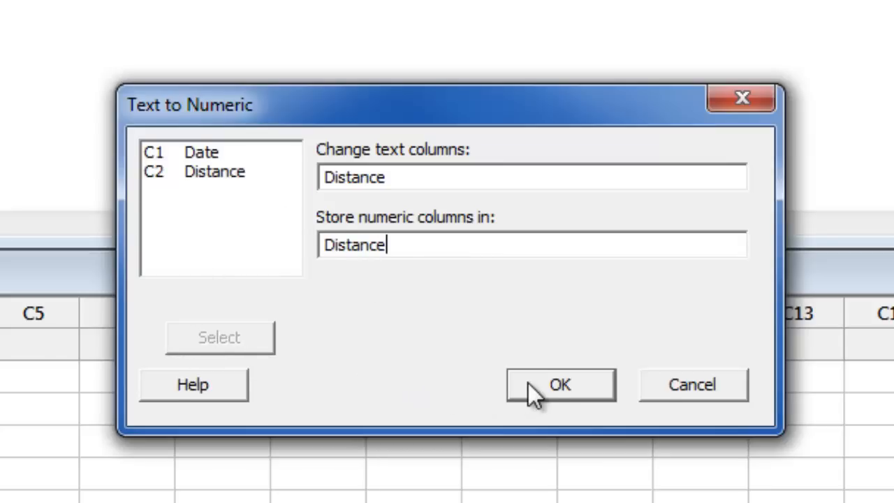
left_click(559, 384)
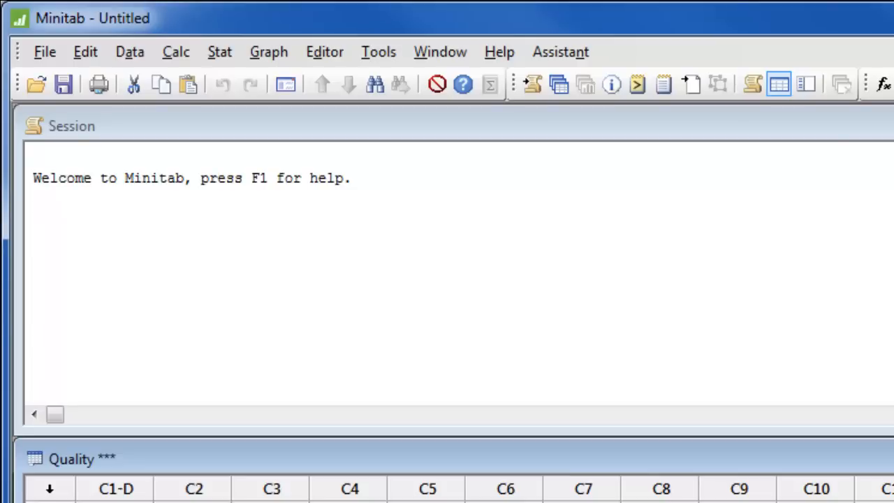
mouse_move(123, 70)
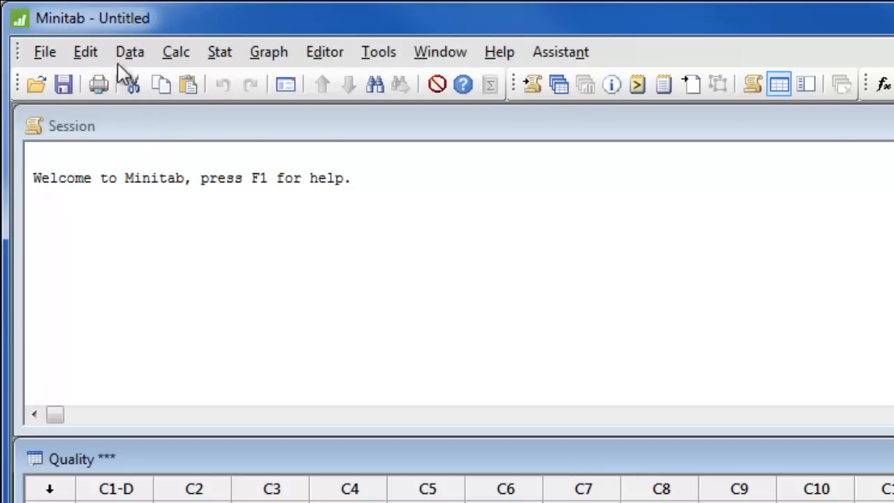
Extract the day of week from Date into a new text column named Weekday.
left_click(130, 52)
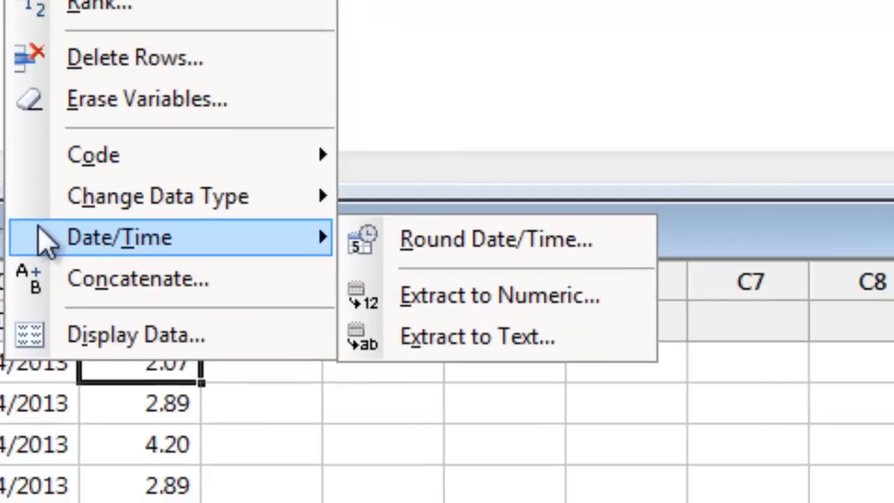
mouse_move(384, 283)
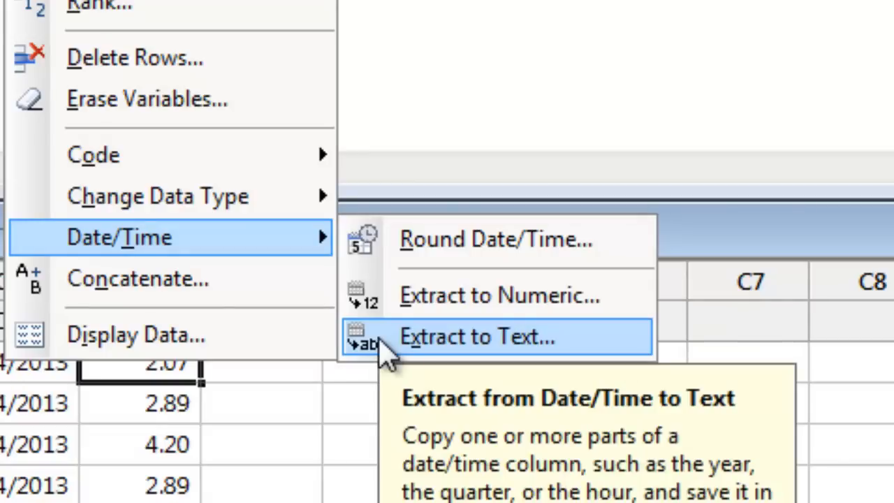
left_click(475, 335)
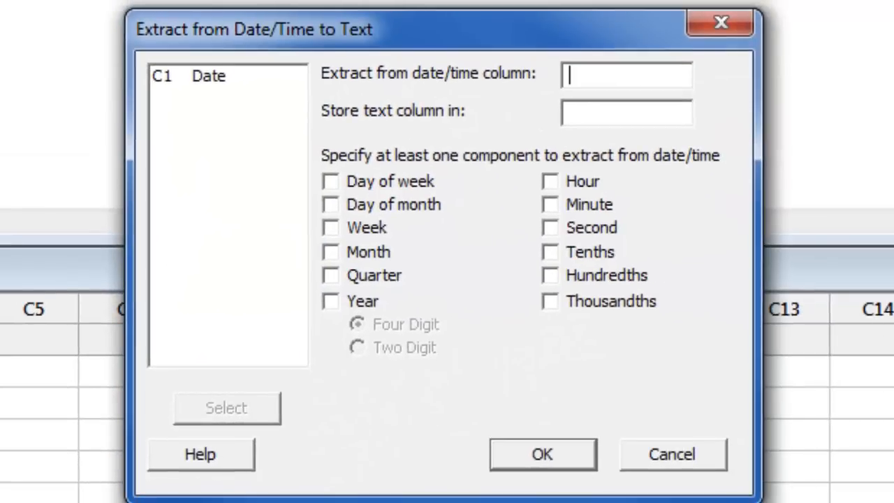
left_click(209, 75)
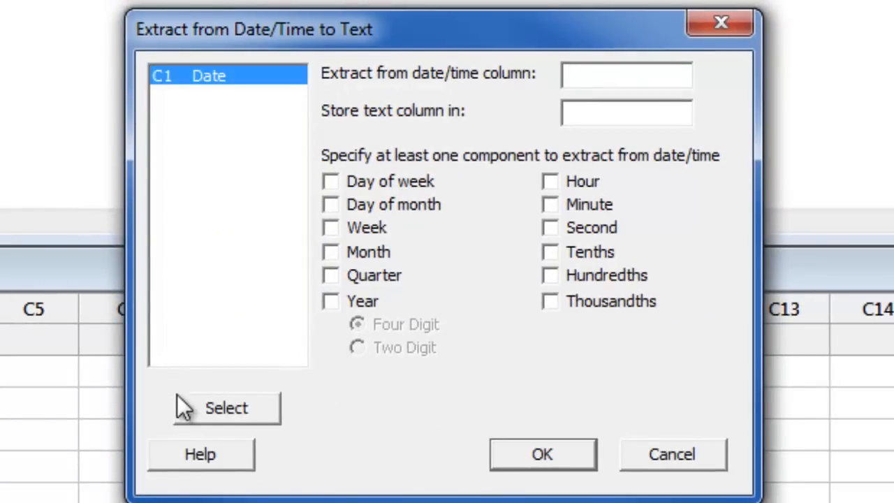
left_click(226, 407)
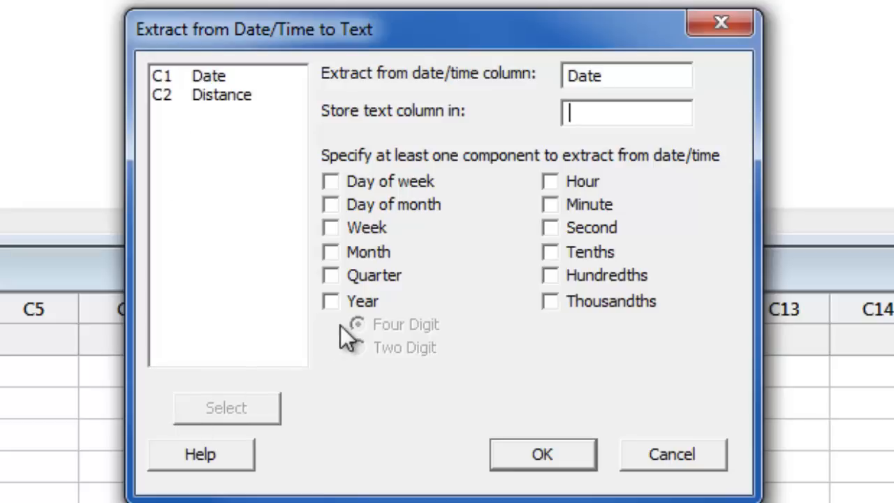
type("Weekday")
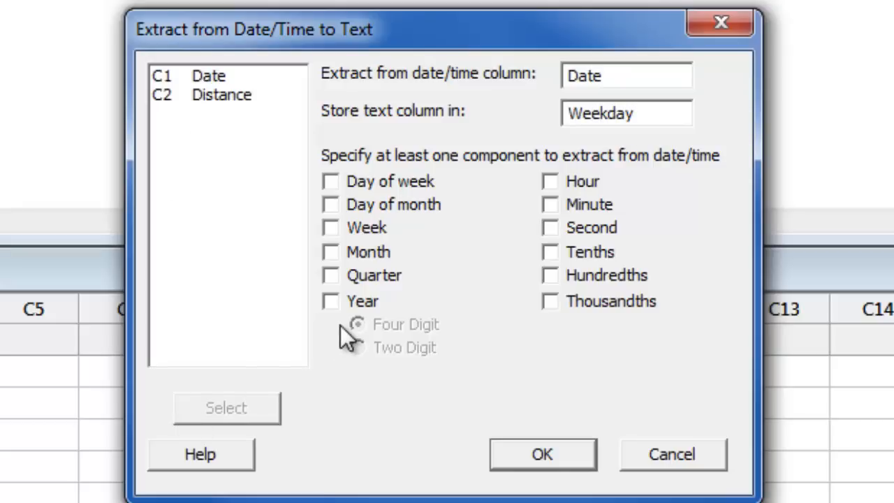
left_click(330, 181)
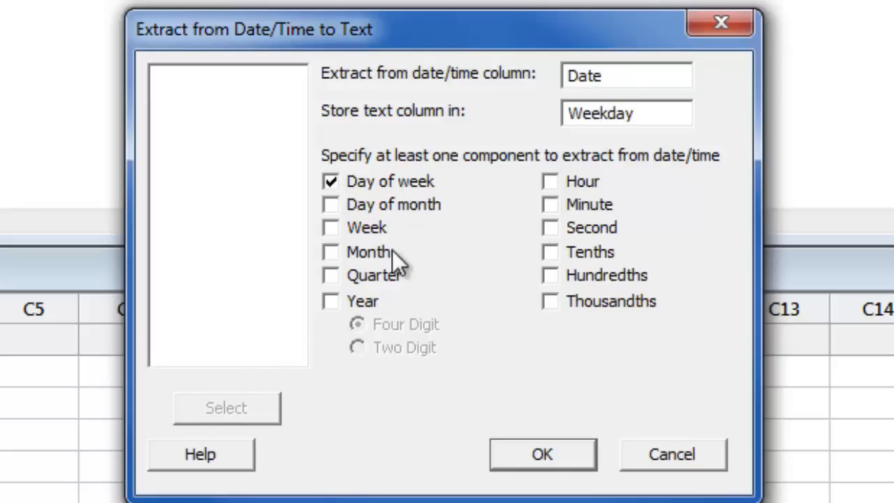
left_click(542, 454)
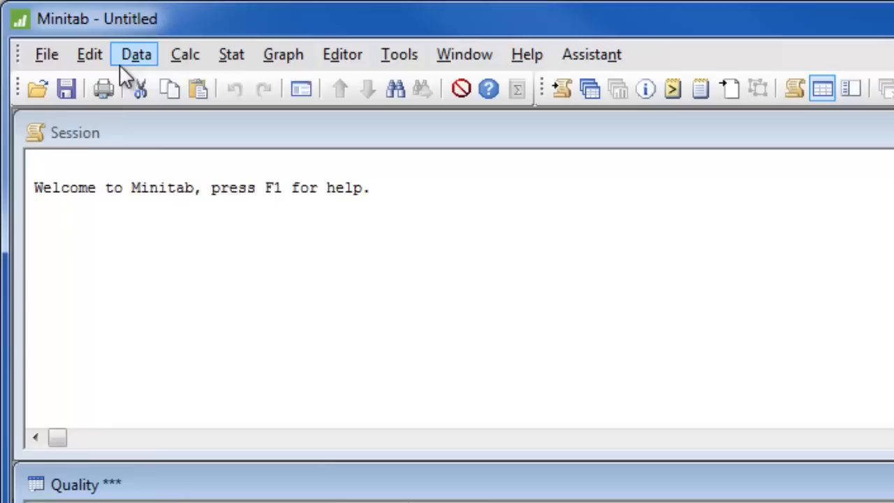
Begin a worksheet subset named 'More than 3'.
left_click(137, 53)
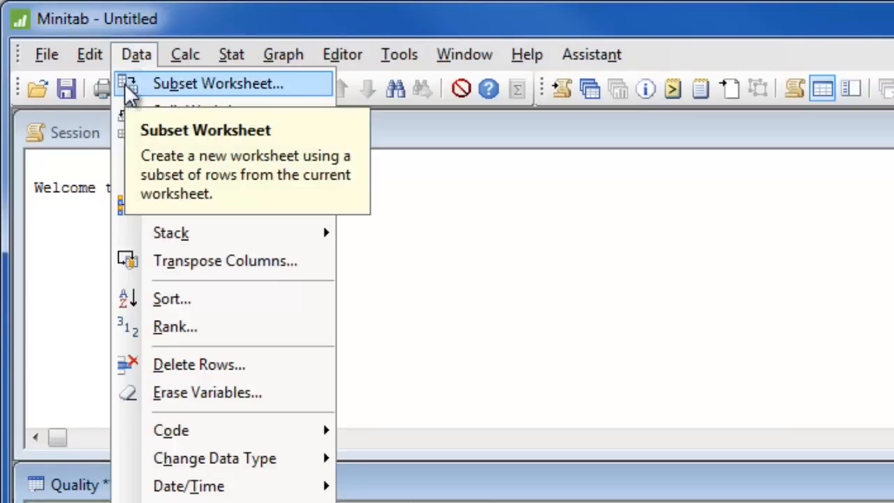
left_click(218, 84)
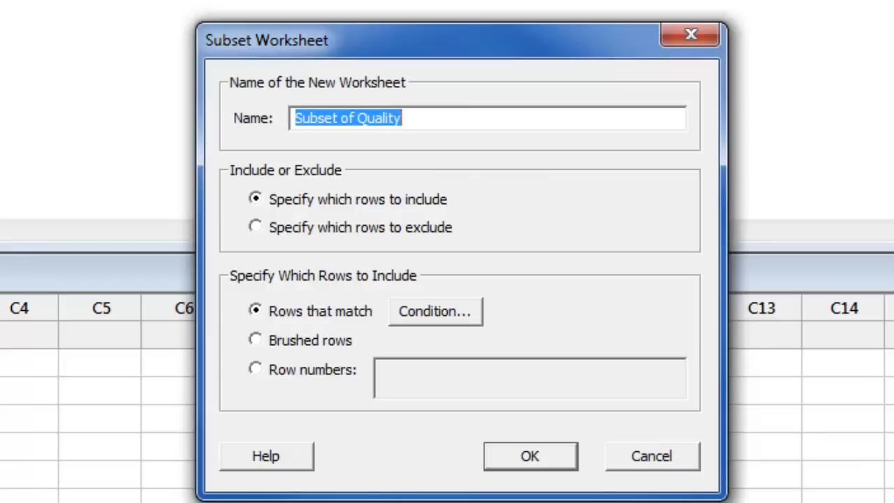
type("More than")
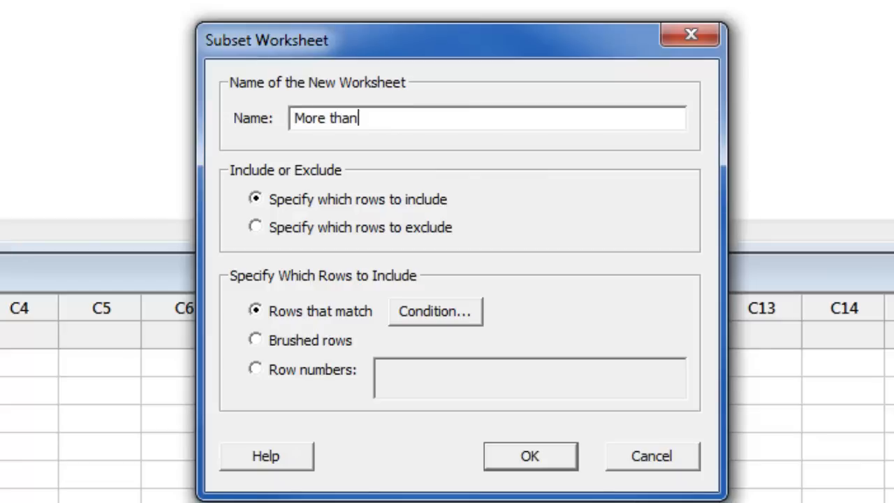
type("3")
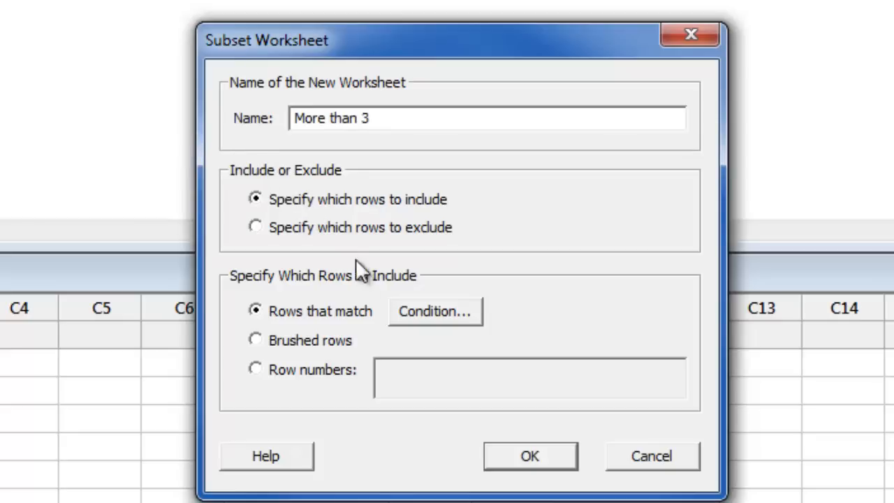
Keep only rows where Distance > 3 and create the subset worksheet.
left_click(434, 310)
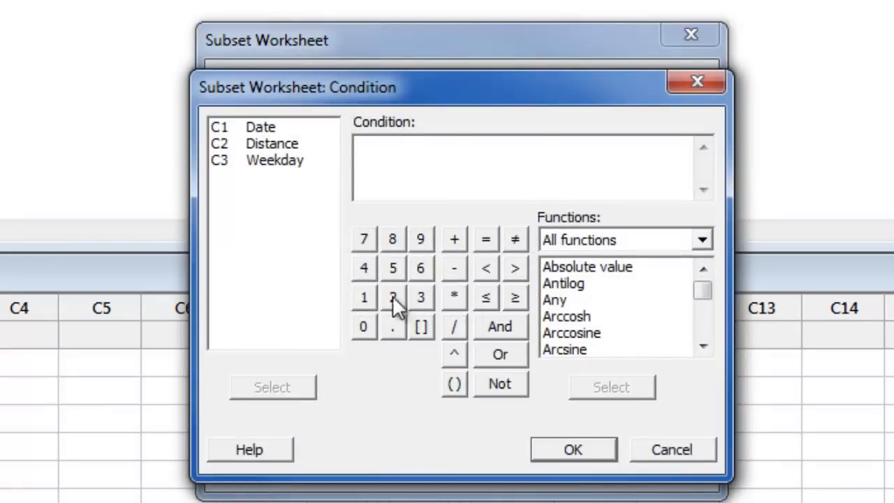
left_click(271, 143)
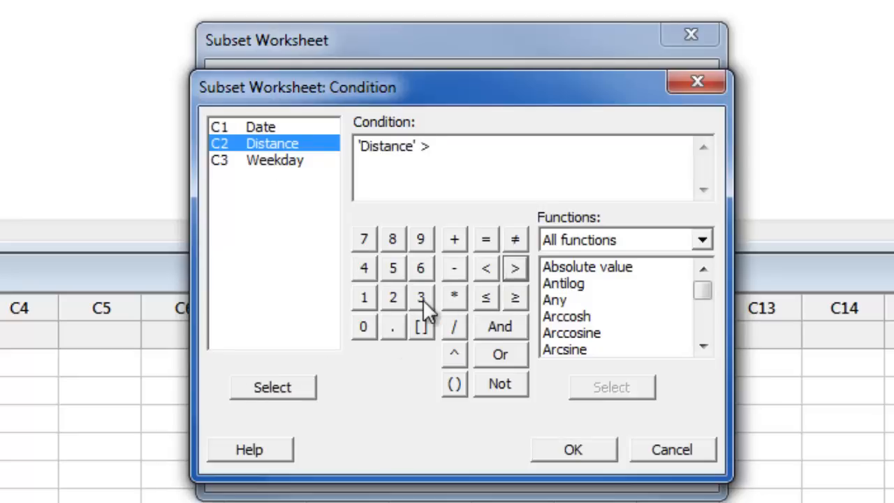
left_click(573, 449)
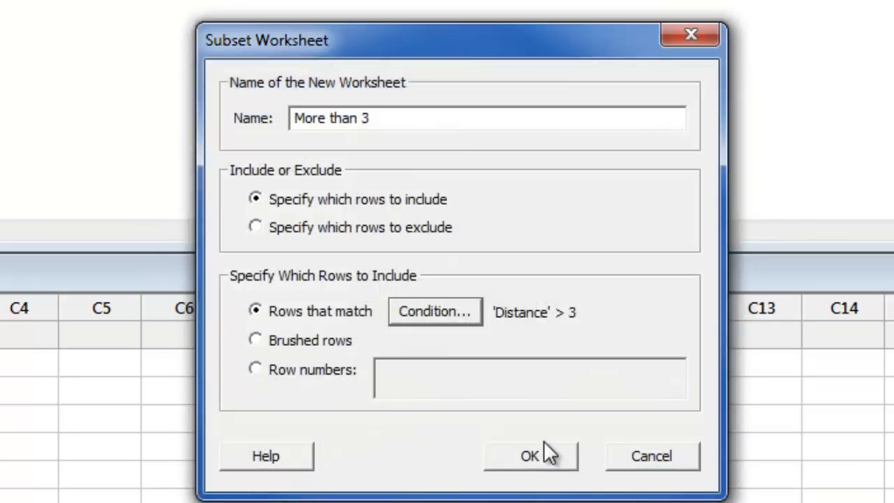
left_click(530, 455)
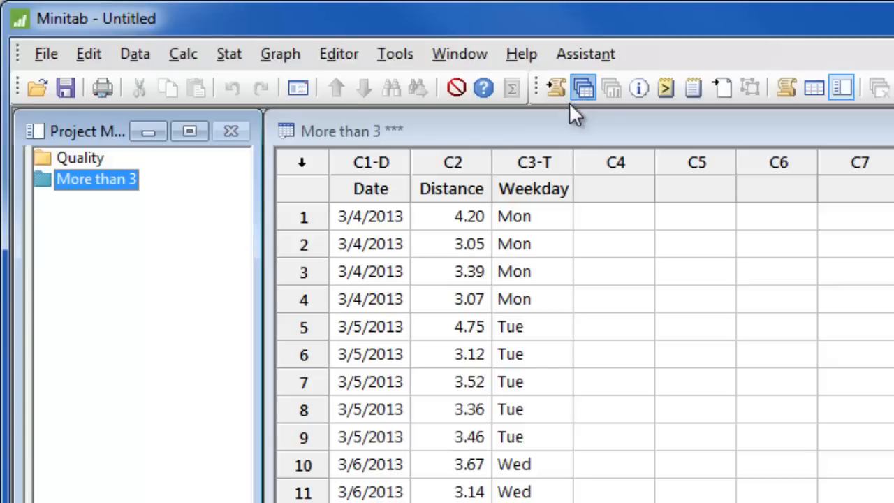
left_click(78, 158)
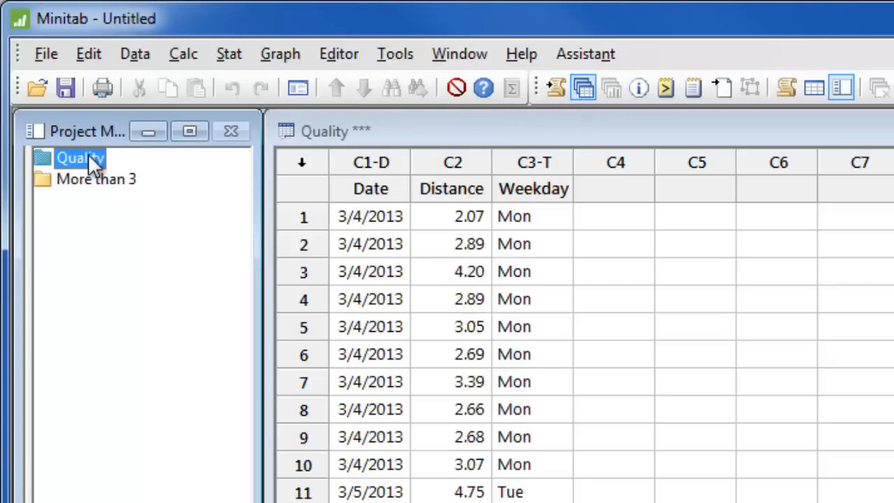
left_click(95, 179)
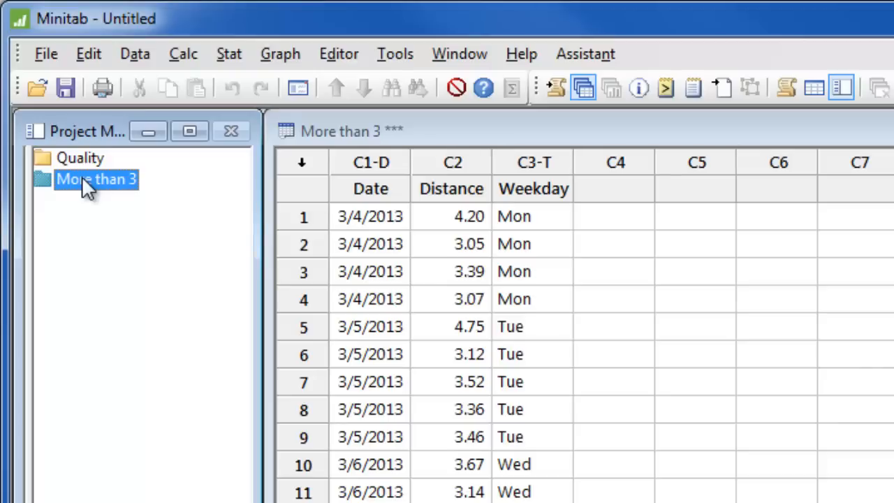
Sort all columns ascending by Distance, keeping results in the original columns.
left_click(134, 53)
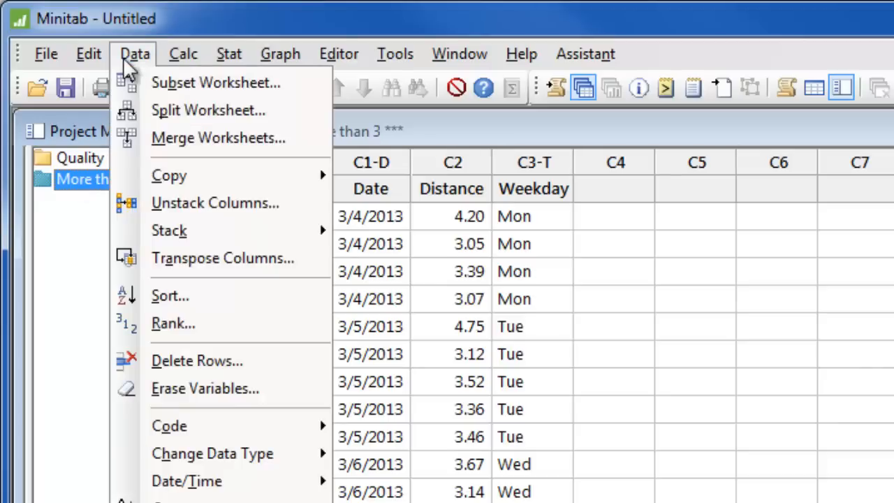
left_click(169, 294)
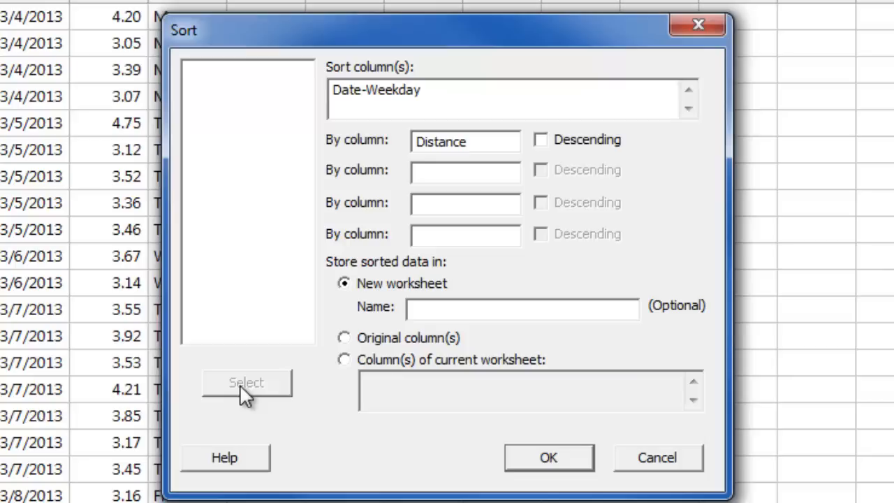
mouse_move(330, 366)
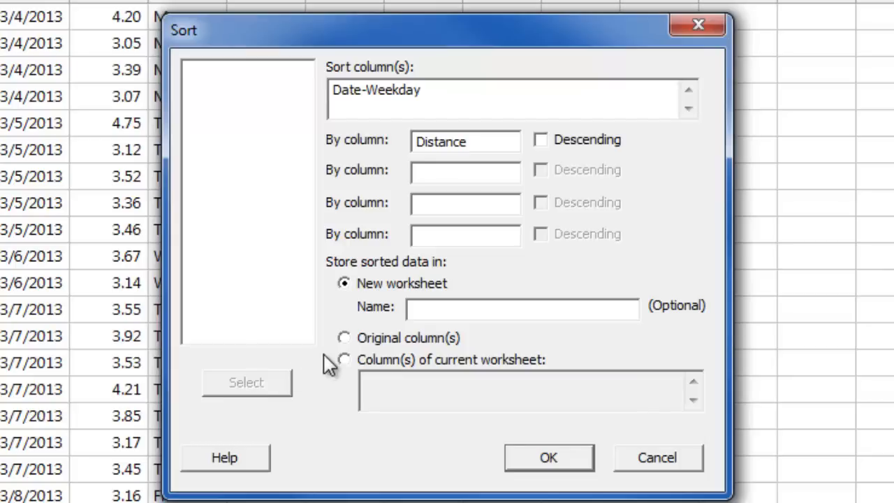
left_click(344, 336)
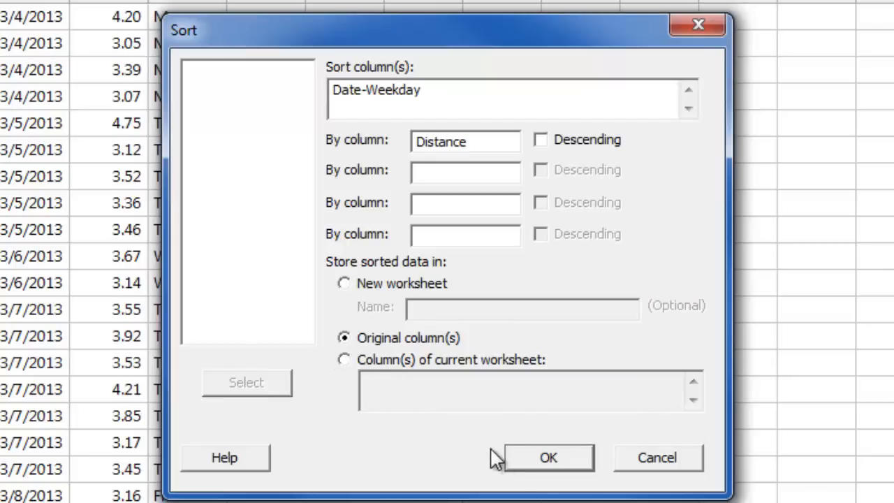
left_click(547, 458)
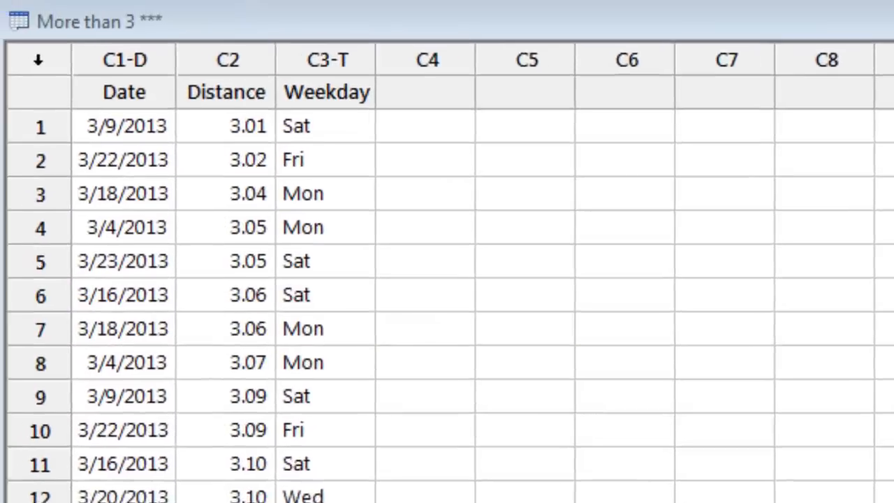